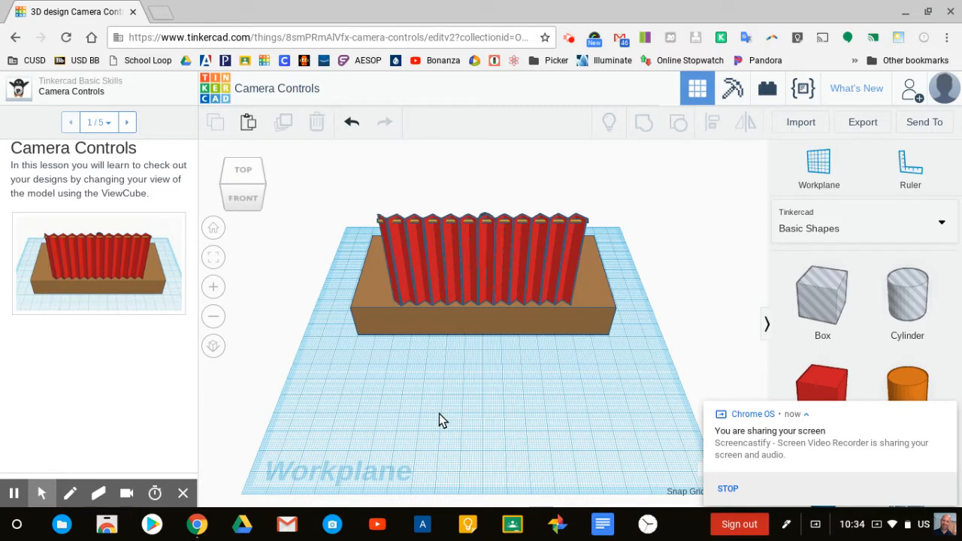
pyautogui.moveTo(406, 414)
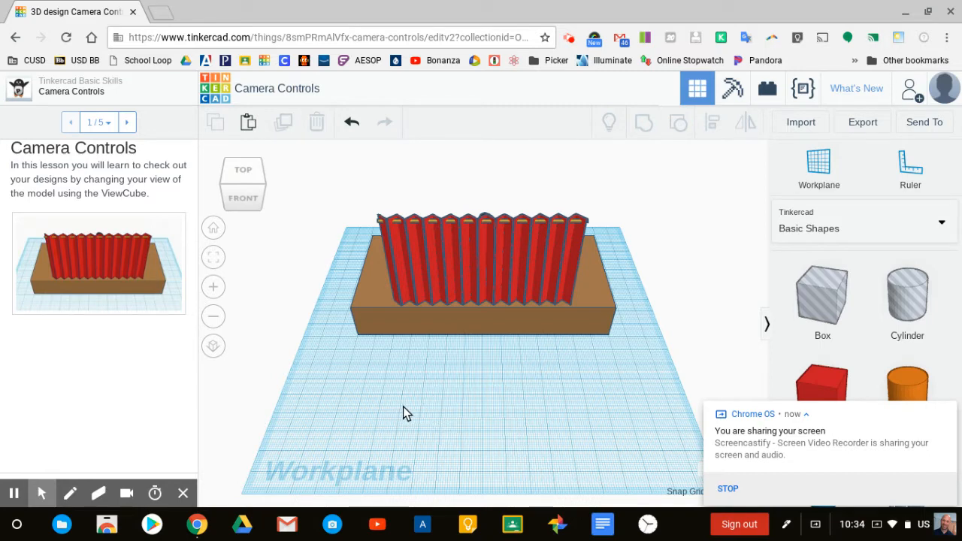
pyautogui.moveTo(128, 214)
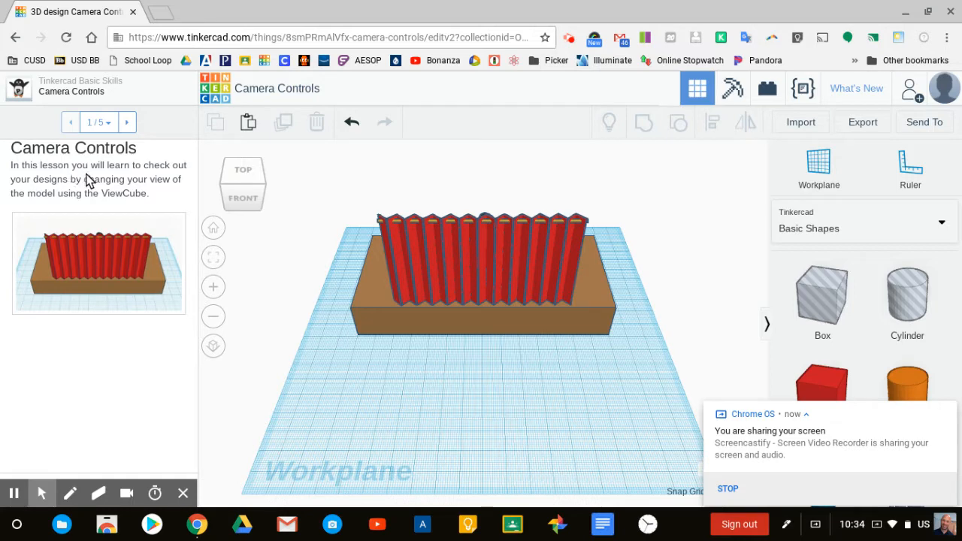
pyautogui.moveTo(96, 188)
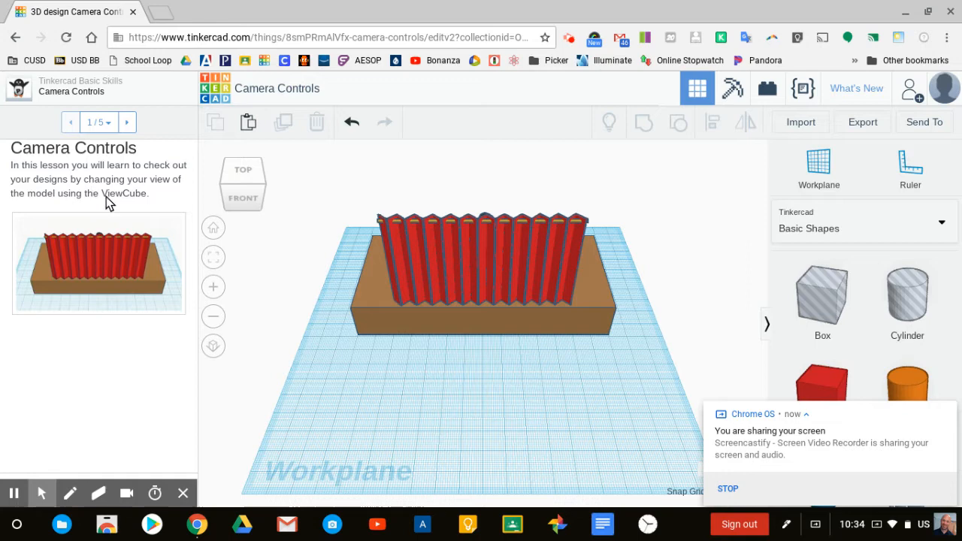
pyautogui.moveTo(112, 129)
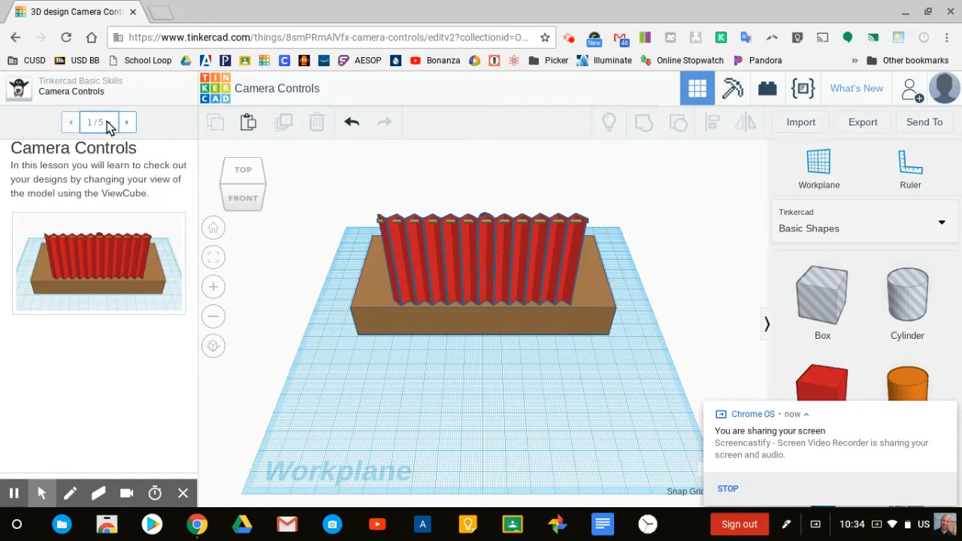
# Advance to lesson step 2 and orbit the stage to reveal the figure behind the curtain.
pyautogui.click(126, 122)
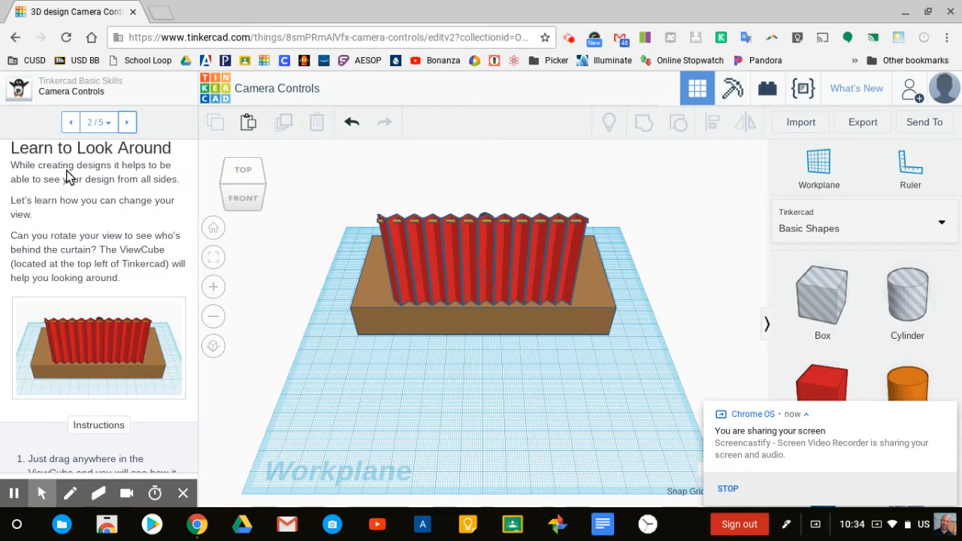
pyautogui.moveTo(72, 197)
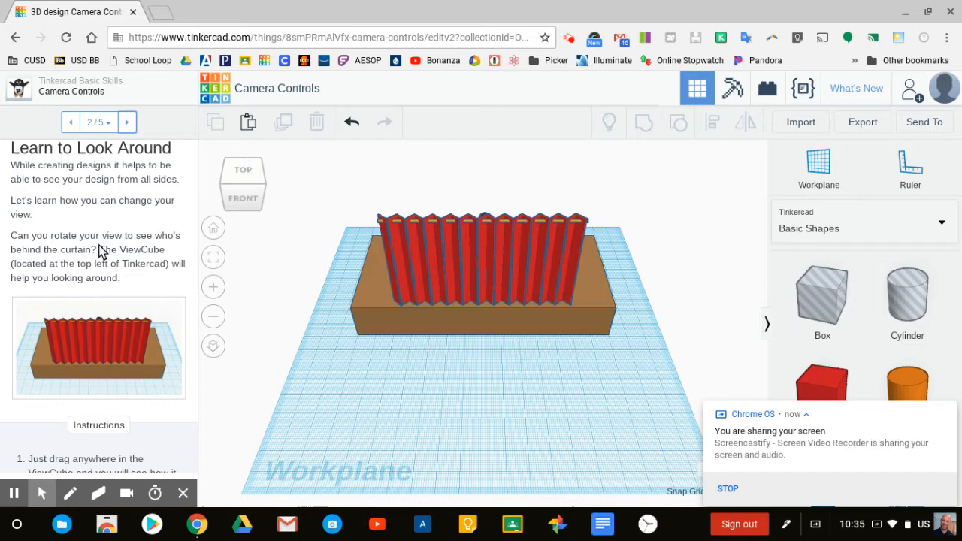
pyautogui.moveTo(68, 286)
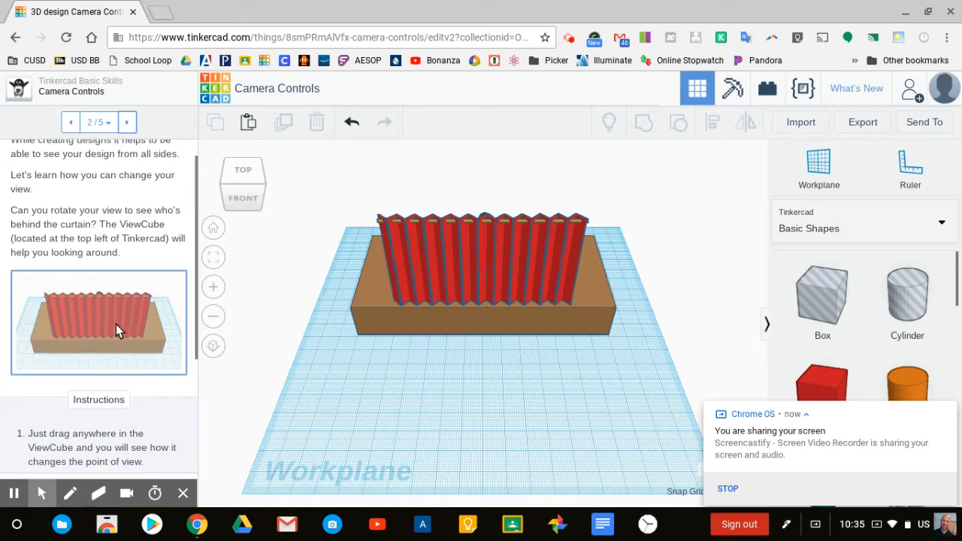
pyautogui.scroll(-3)
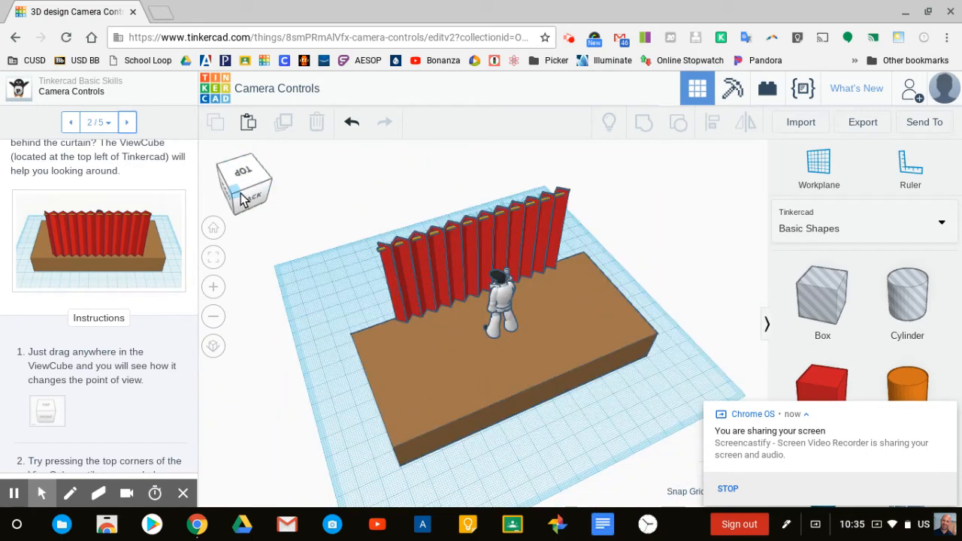
pyautogui.moveTo(244, 185); pyautogui.dragTo(267, 192)
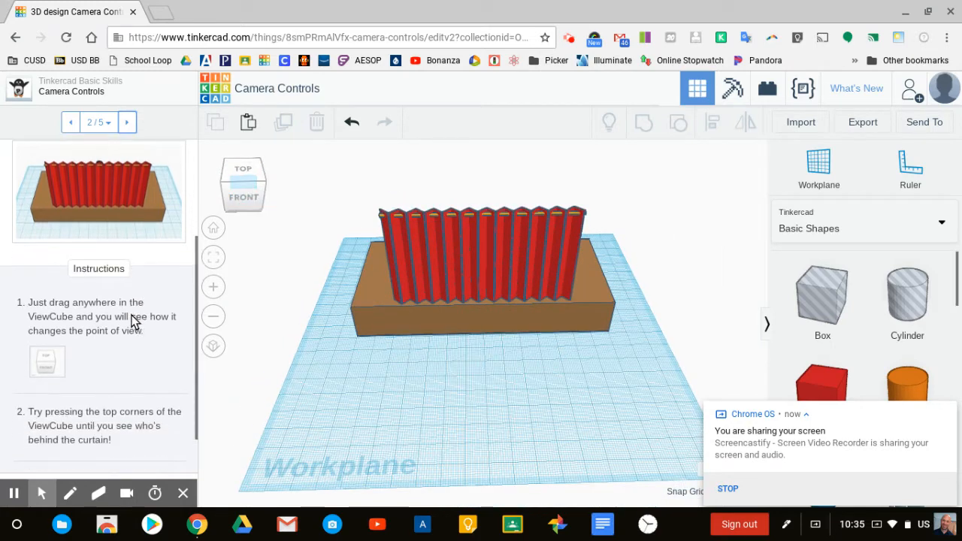
pyautogui.scroll(-3)
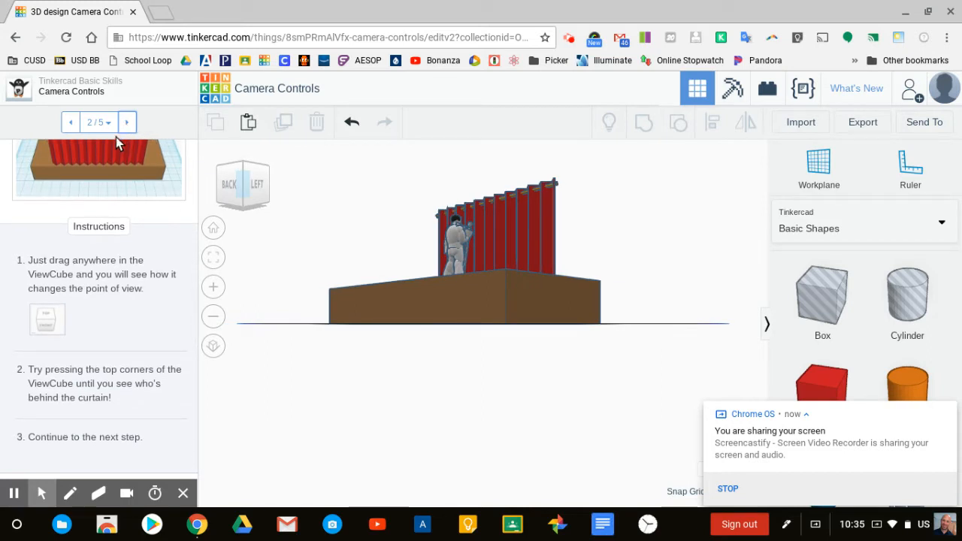
# Advance to lesson step 3 and zoom in close on the white figure beside the curtain.
pyautogui.click(127, 122)
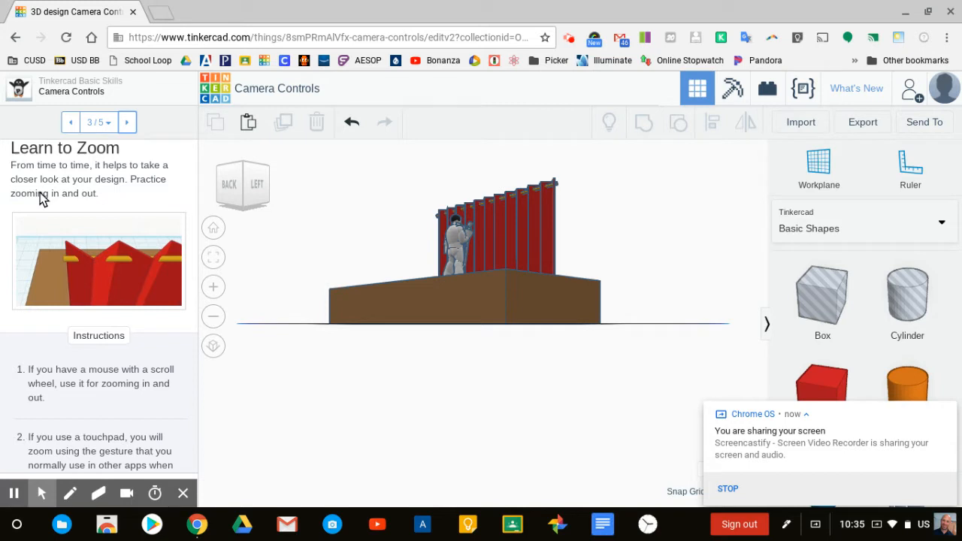
pyautogui.moveTo(142, 200)
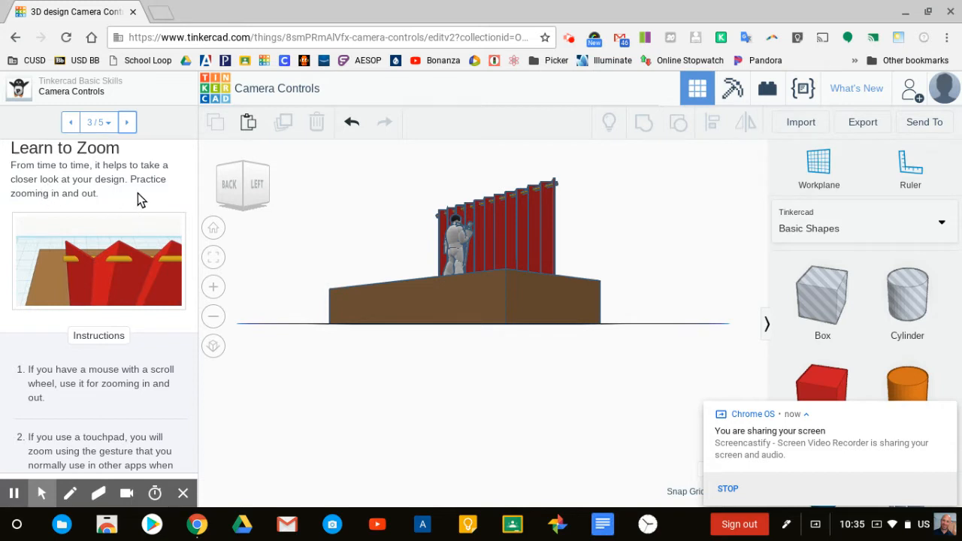
pyautogui.moveTo(87, 390)
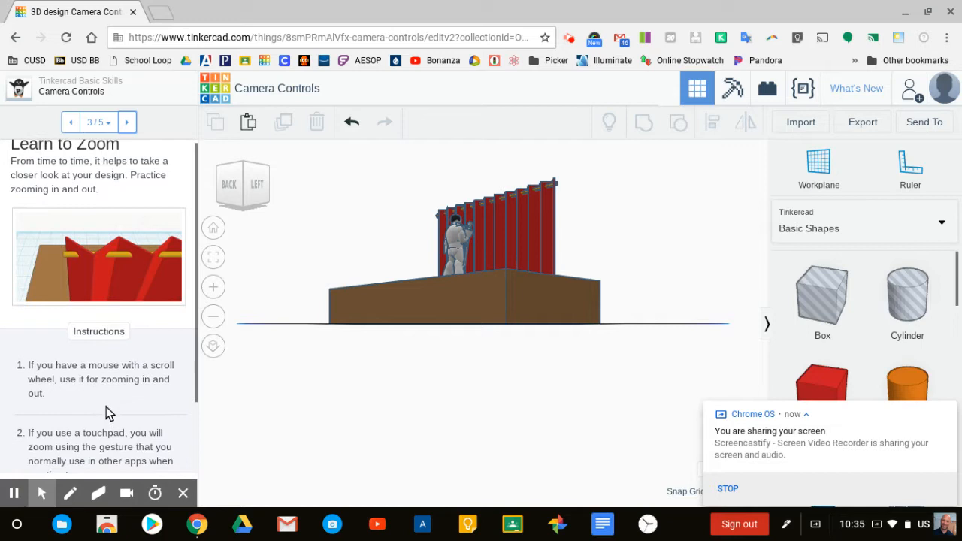
pyautogui.scroll(-3)
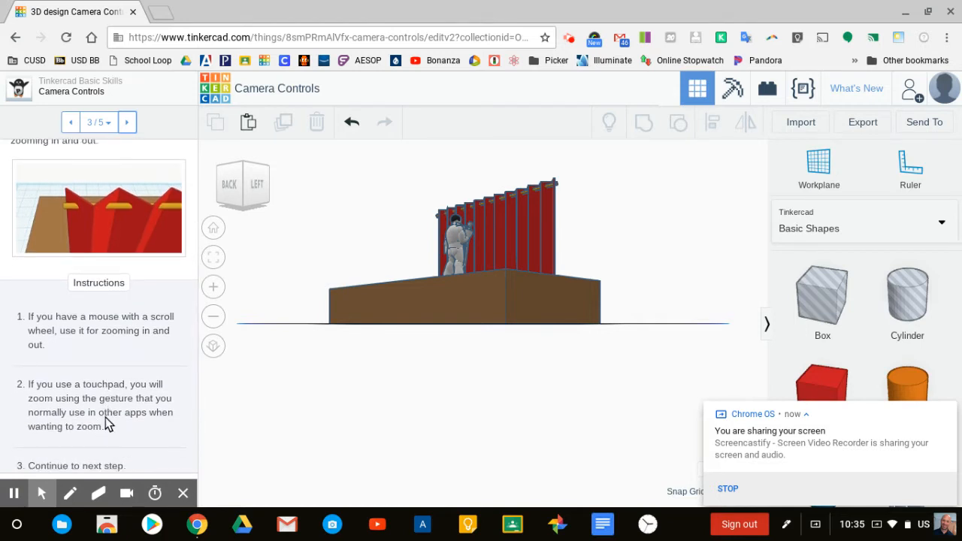
pyautogui.scroll(-3)
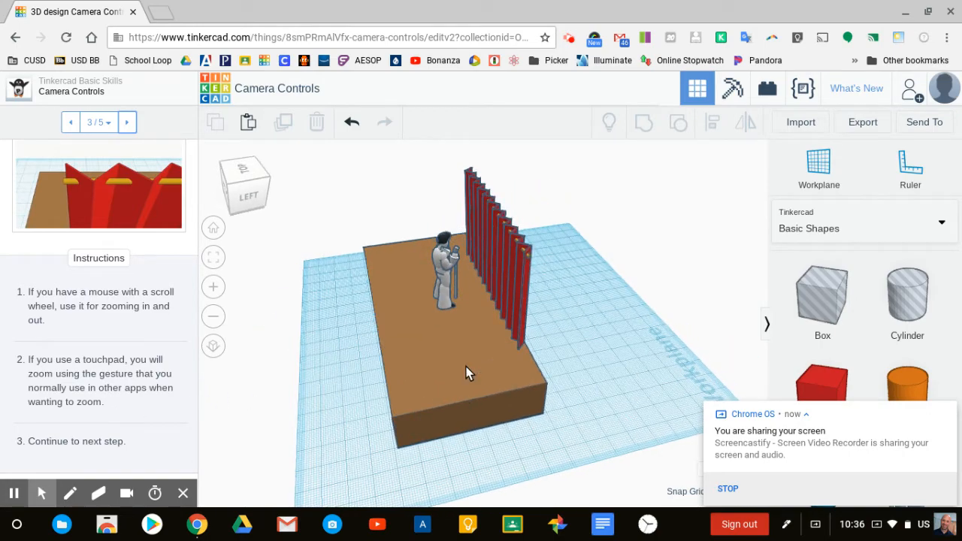
pyautogui.moveTo(466, 372); pyautogui.dragTo(410, 390)
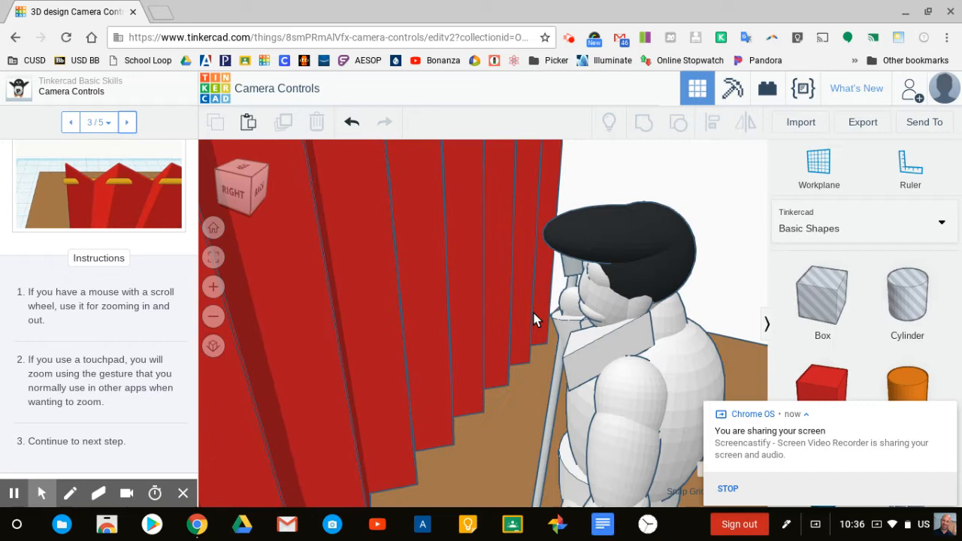
# Advance to lesson step 4 and orbit around the curtain to view it from behind and above.
pyautogui.click(127, 122)
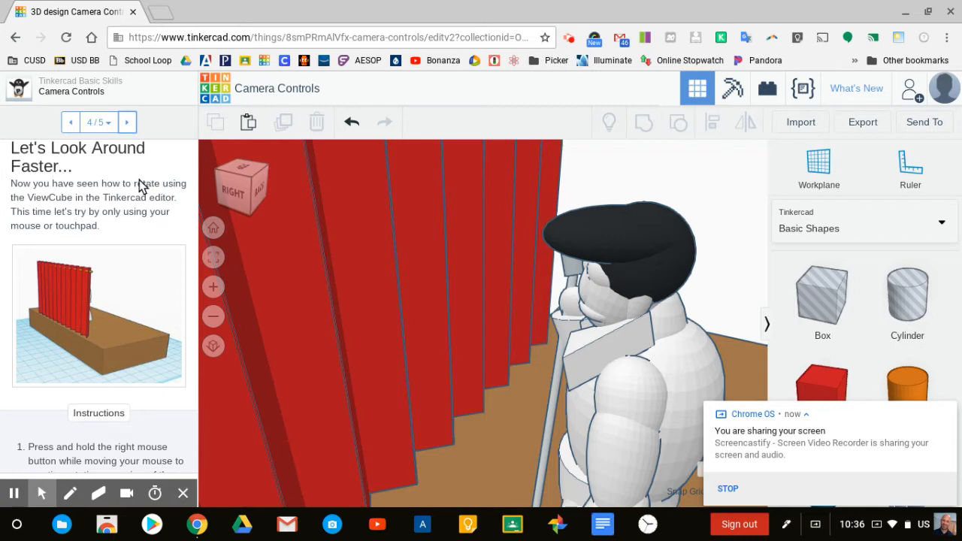
pyautogui.moveTo(111, 229)
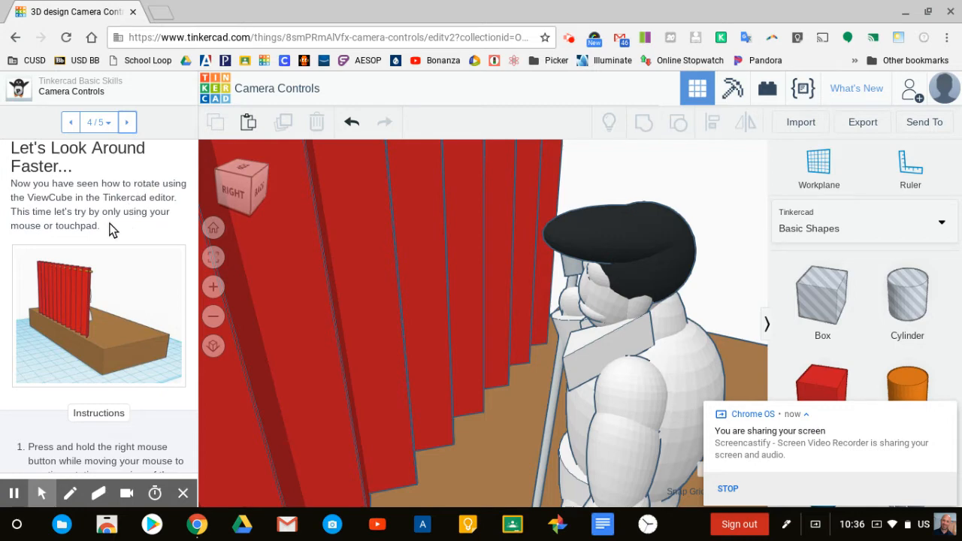
pyautogui.scroll(-3)
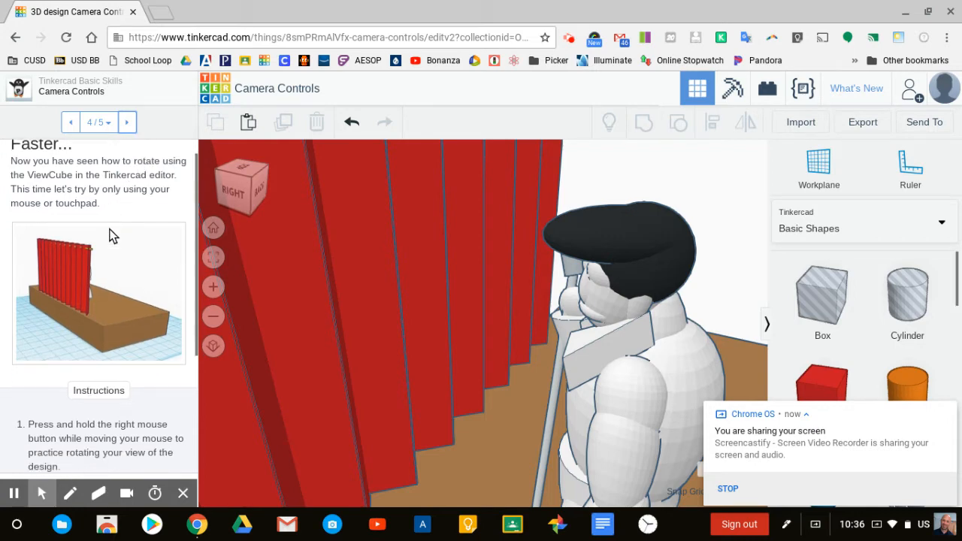
pyautogui.scroll(-3)
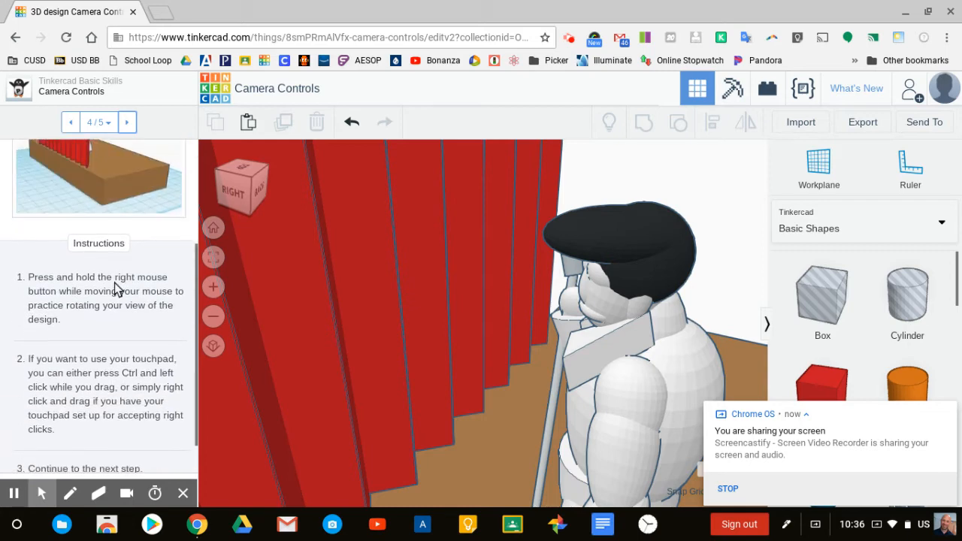
pyautogui.moveTo(112, 320)
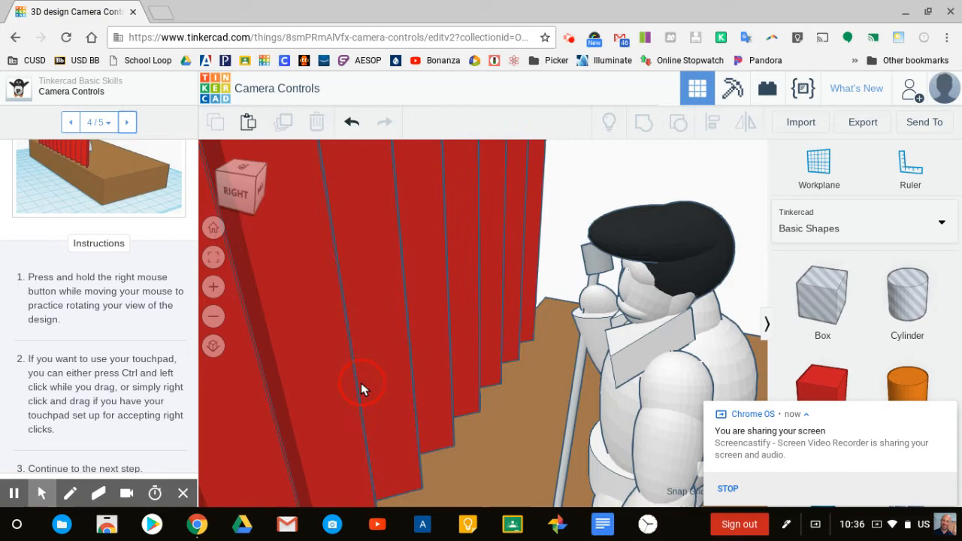
pyautogui.moveTo(364, 387); pyautogui.dragTo(587, 376)
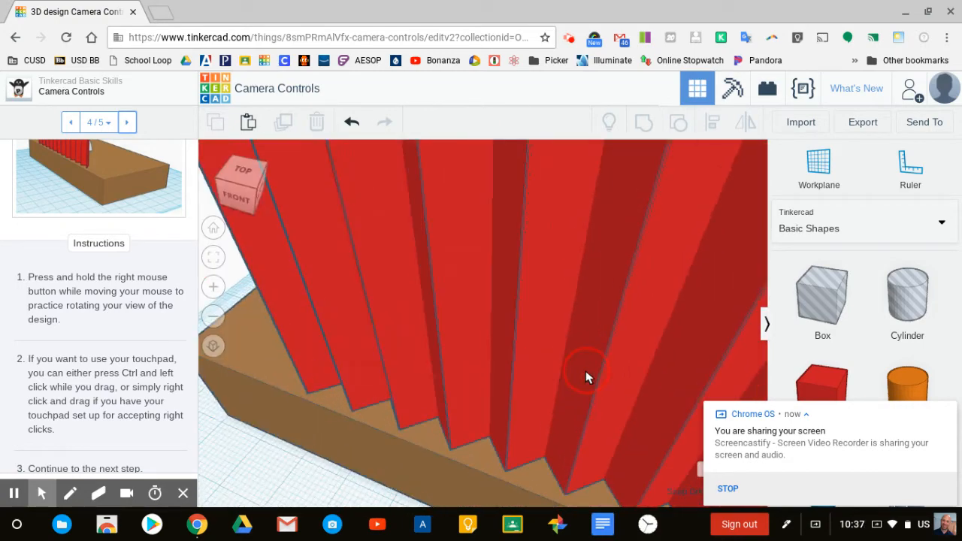
pyautogui.moveTo(589, 377); pyautogui.dragTo(534, 274)
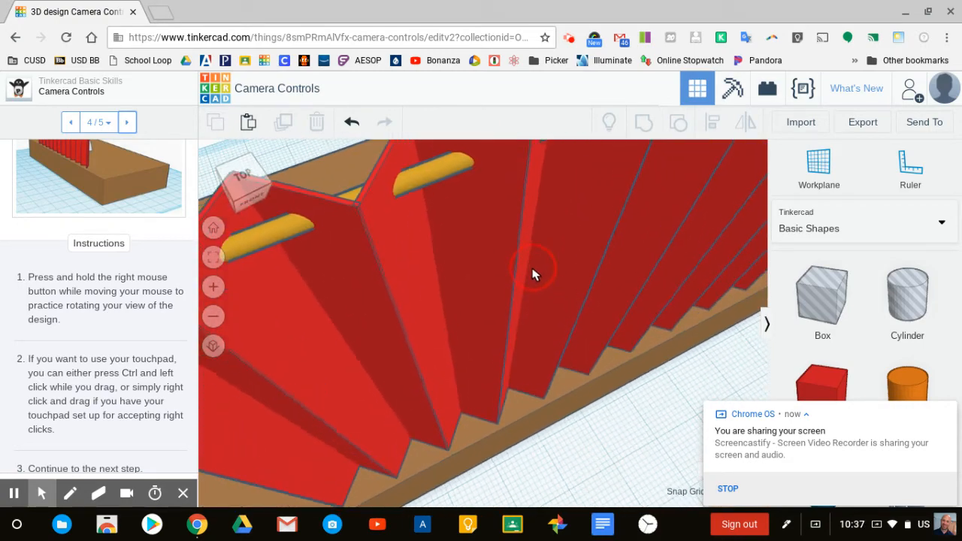
pyautogui.moveTo(534, 275); pyautogui.dragTo(665, 237)
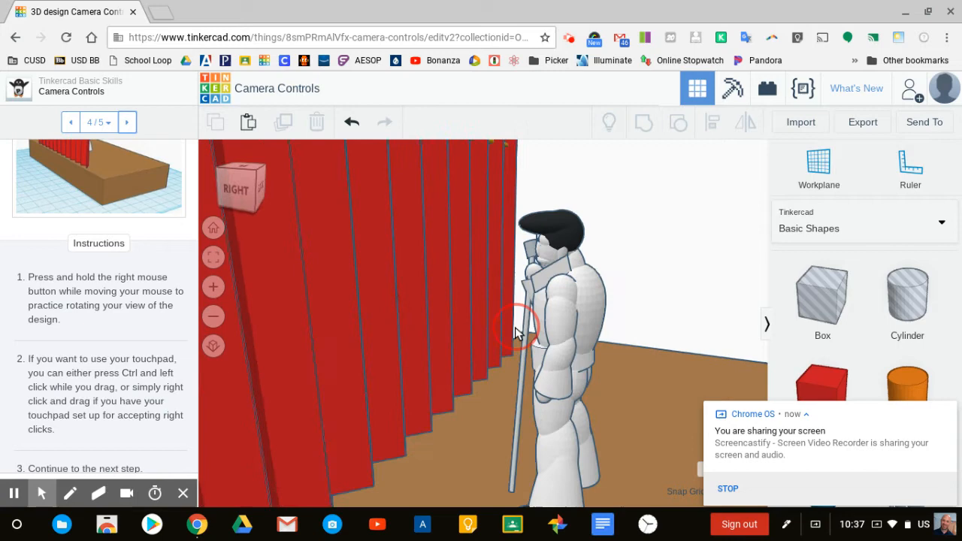
# Swing back around to frame Elvis's face and microphone up close.
pyautogui.moveTo(519, 334); pyautogui.dragTo(474, 349)
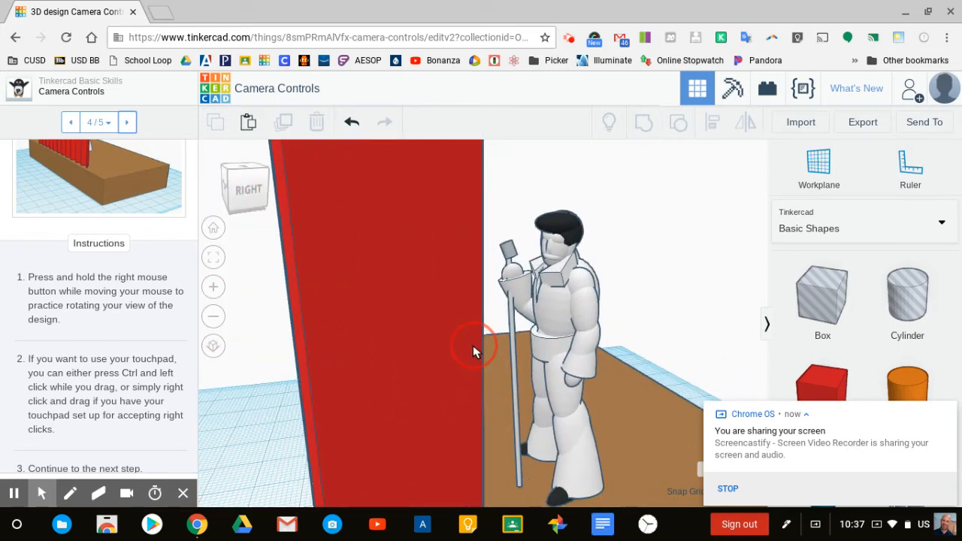
pyautogui.moveTo(474, 350); pyautogui.dragTo(421, 369)
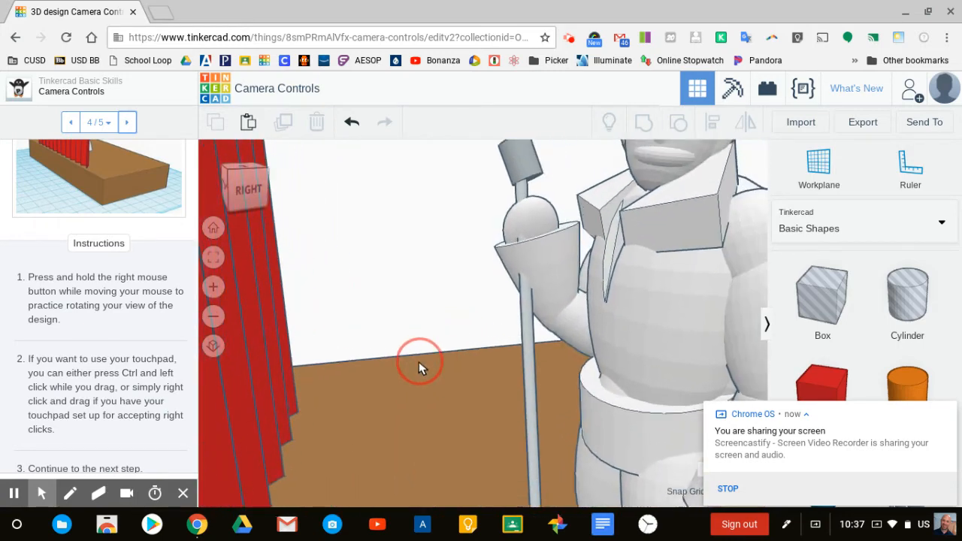
pyautogui.moveTo(421, 368); pyautogui.dragTo(357, 327)
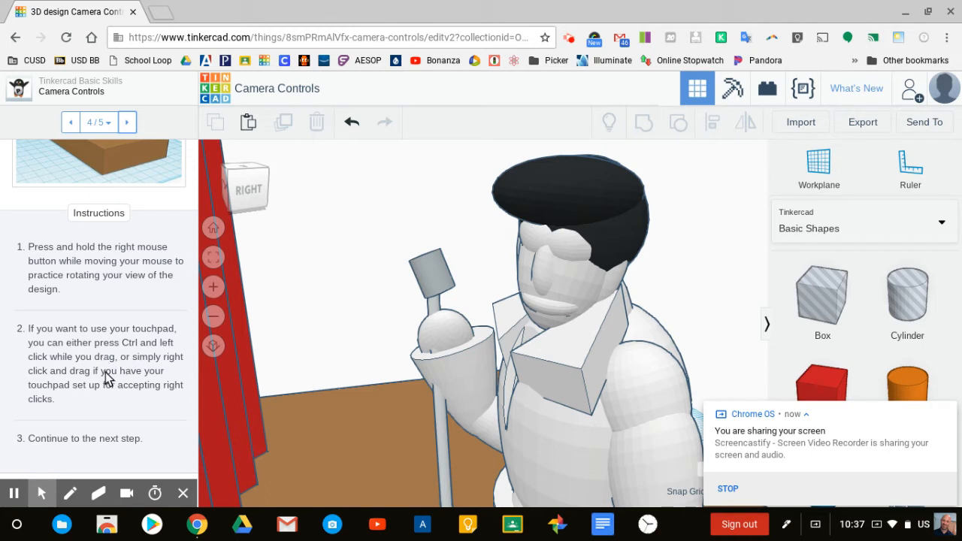
pyautogui.moveTo(106, 383)
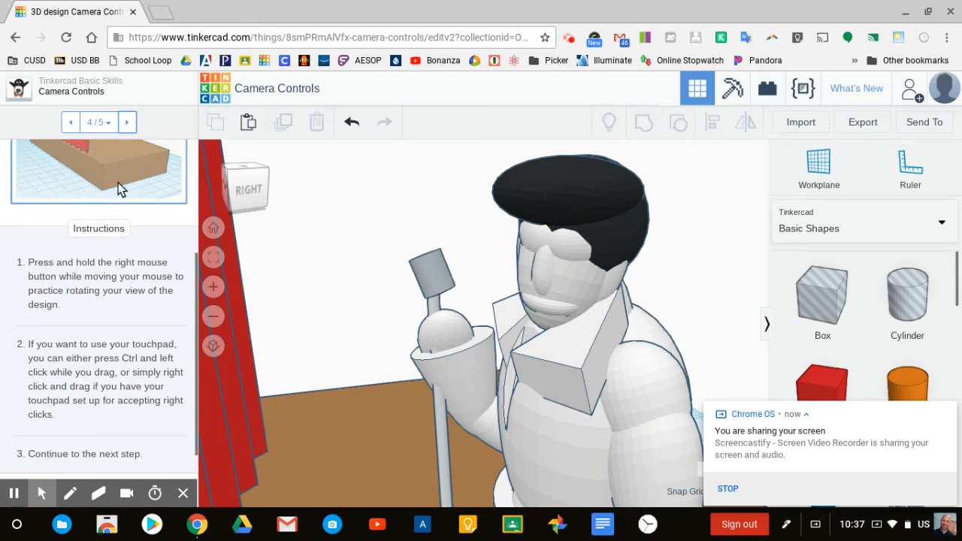
# Advance to the final Congratulations step 5 of 5.
pyautogui.click(127, 122)
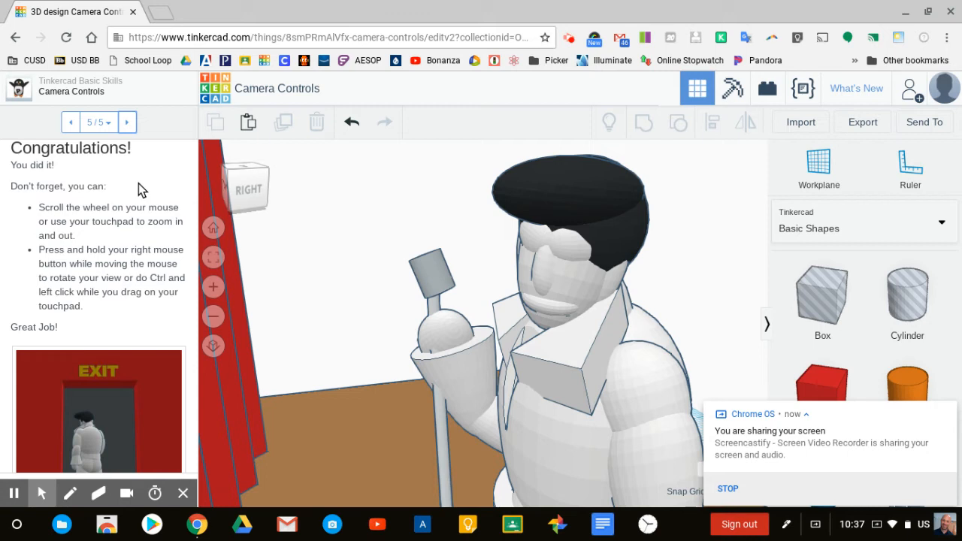
pyautogui.moveTo(144, 225)
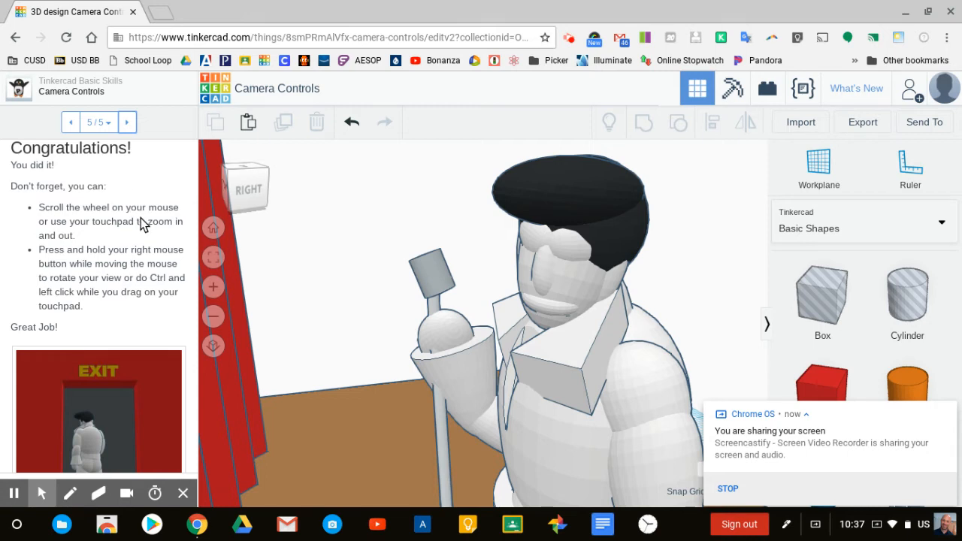
pyautogui.moveTo(82, 261)
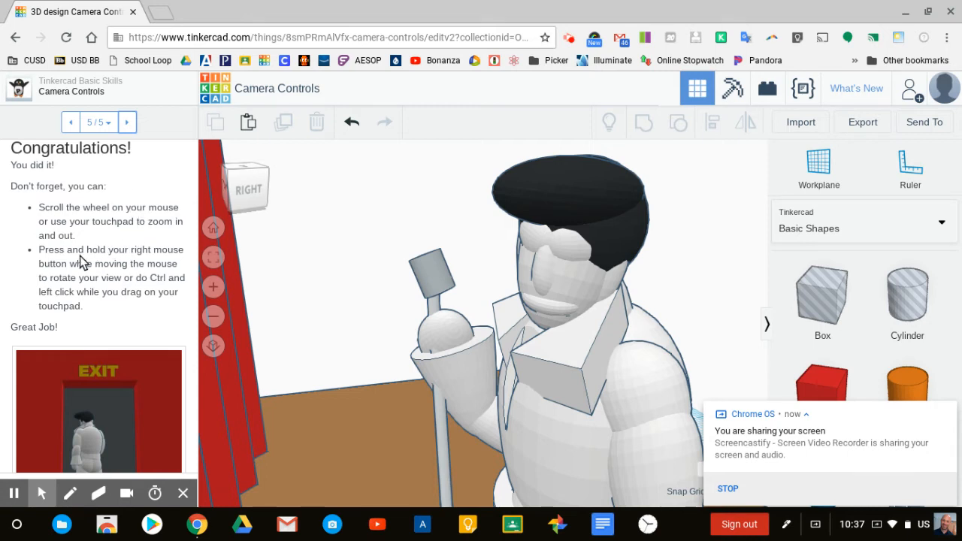
pyautogui.moveTo(94, 284)
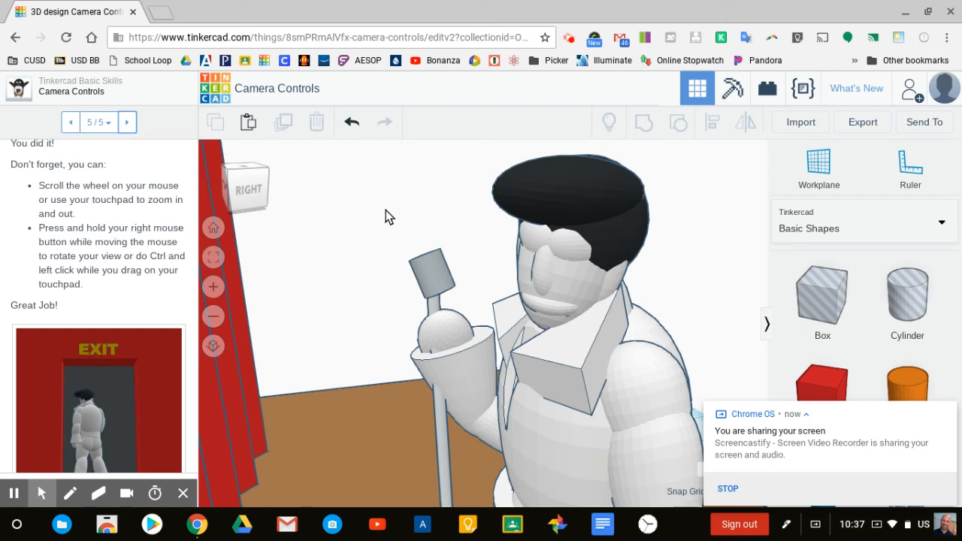
pyautogui.moveTo(382, 223)
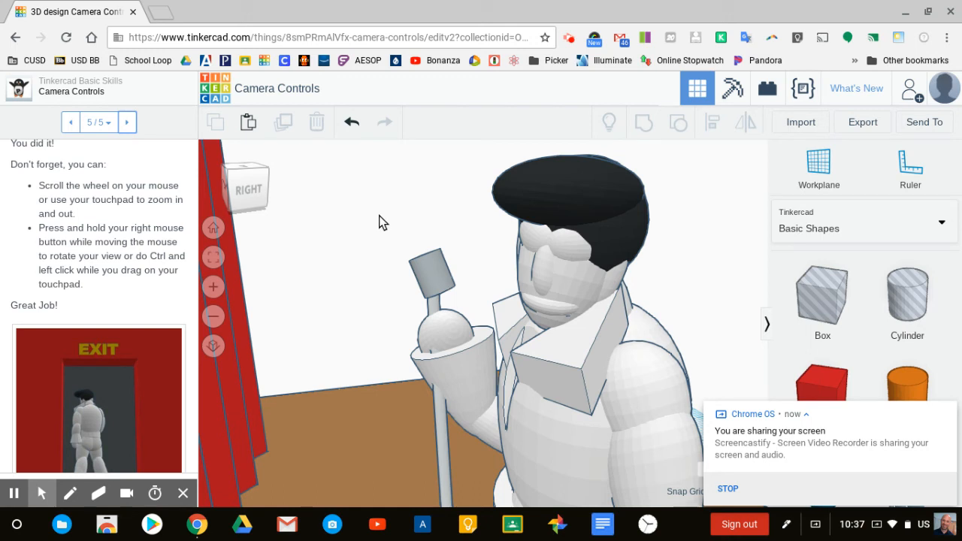
pyautogui.moveTo(139, 276)
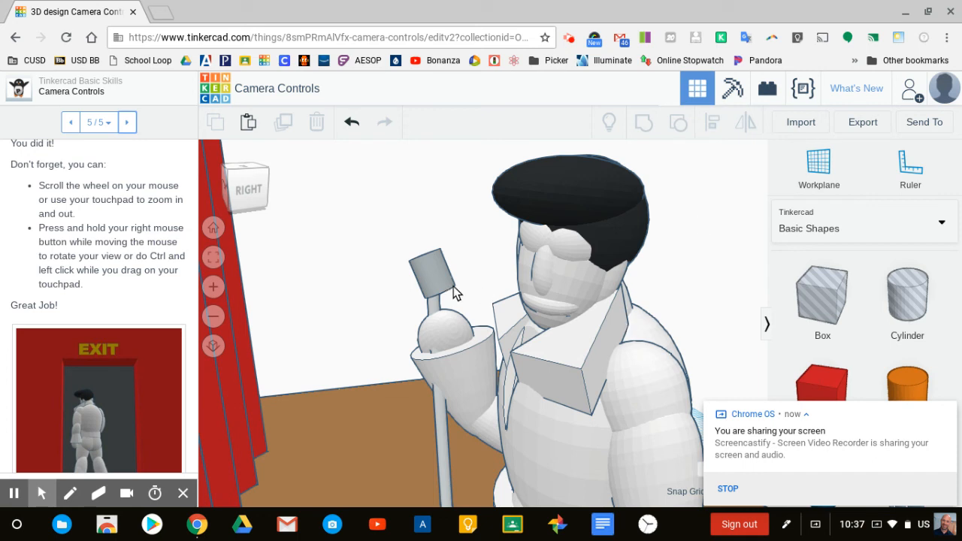
pyautogui.moveTo(353, 325)
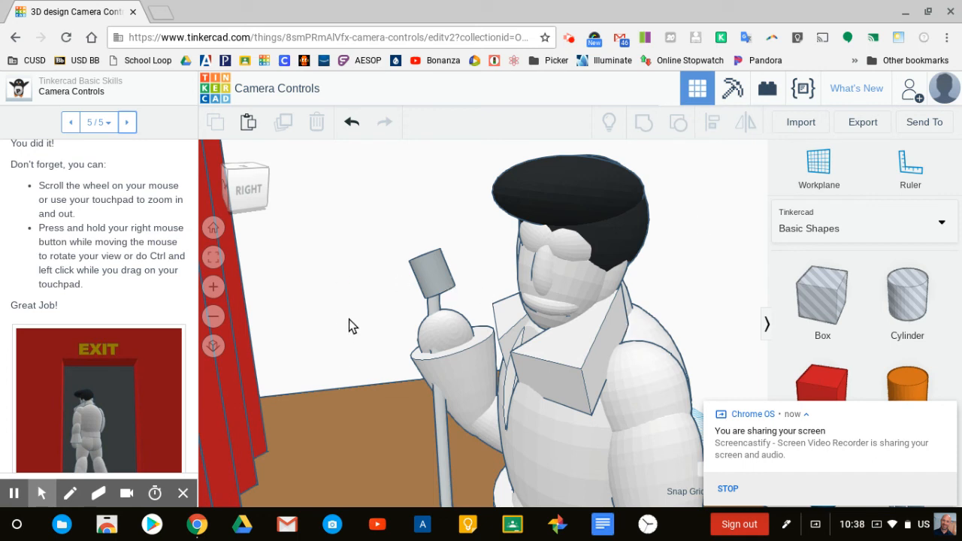
pyautogui.moveTo(361, 312)
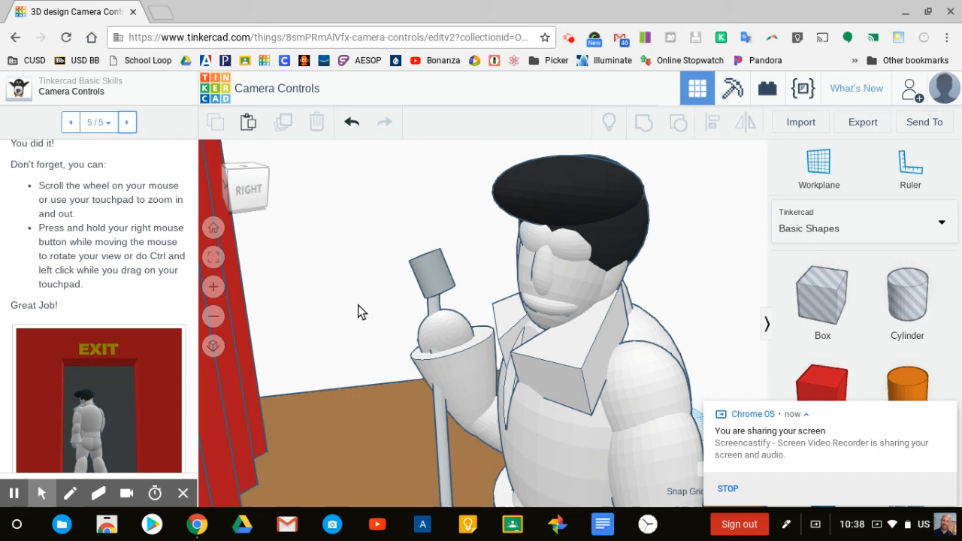
pyautogui.moveTo(652, 140)
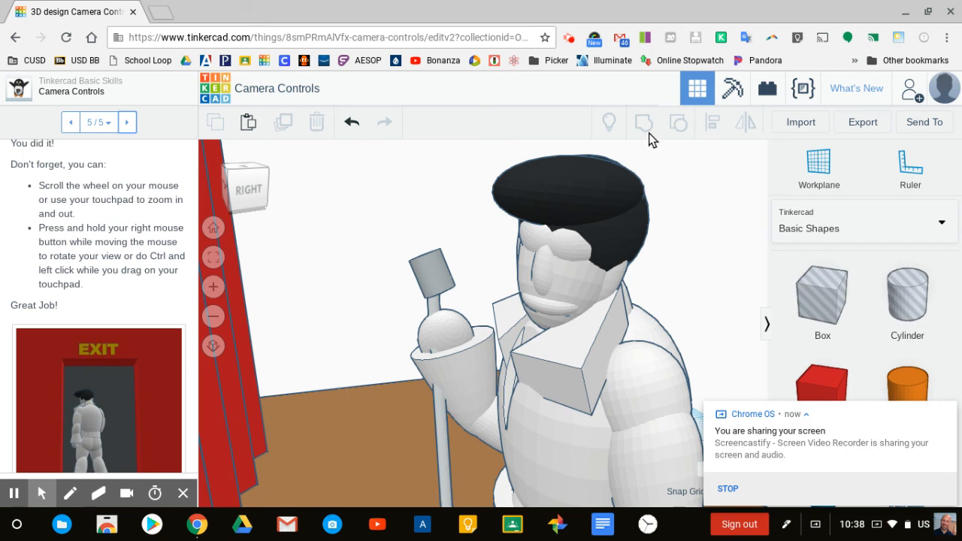